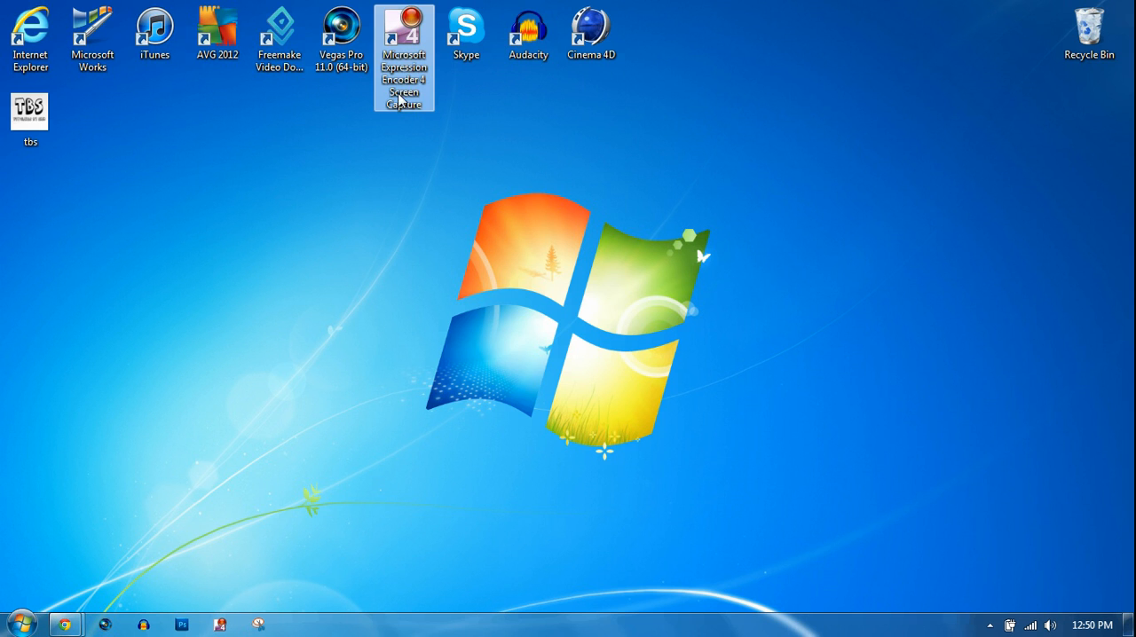
mouse_move(462, 160)
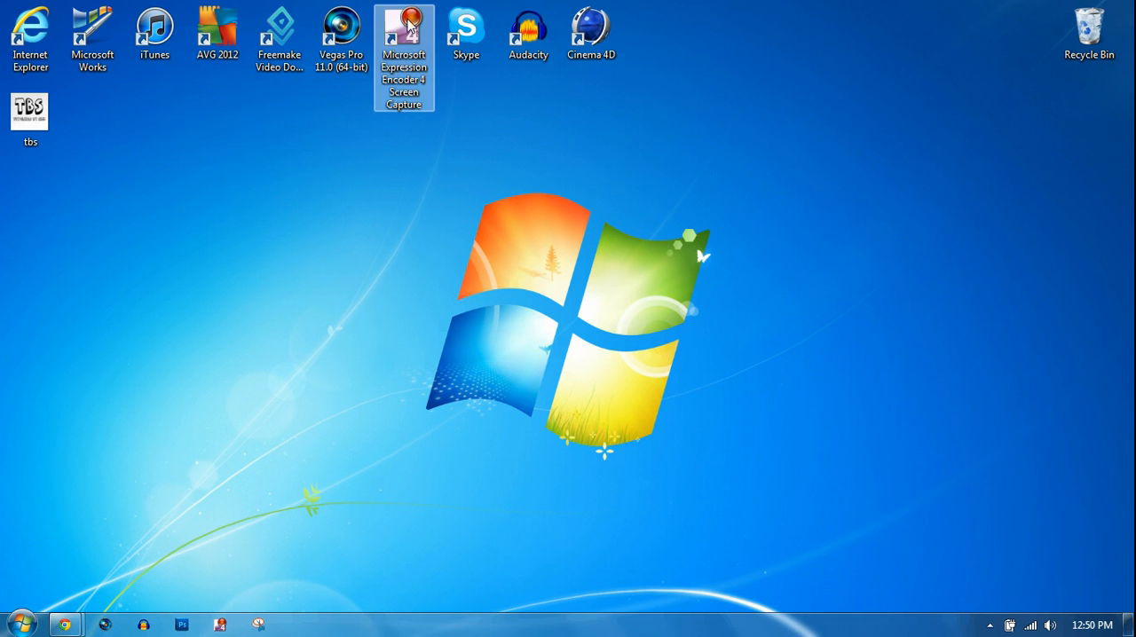
mouse_move(65, 625)
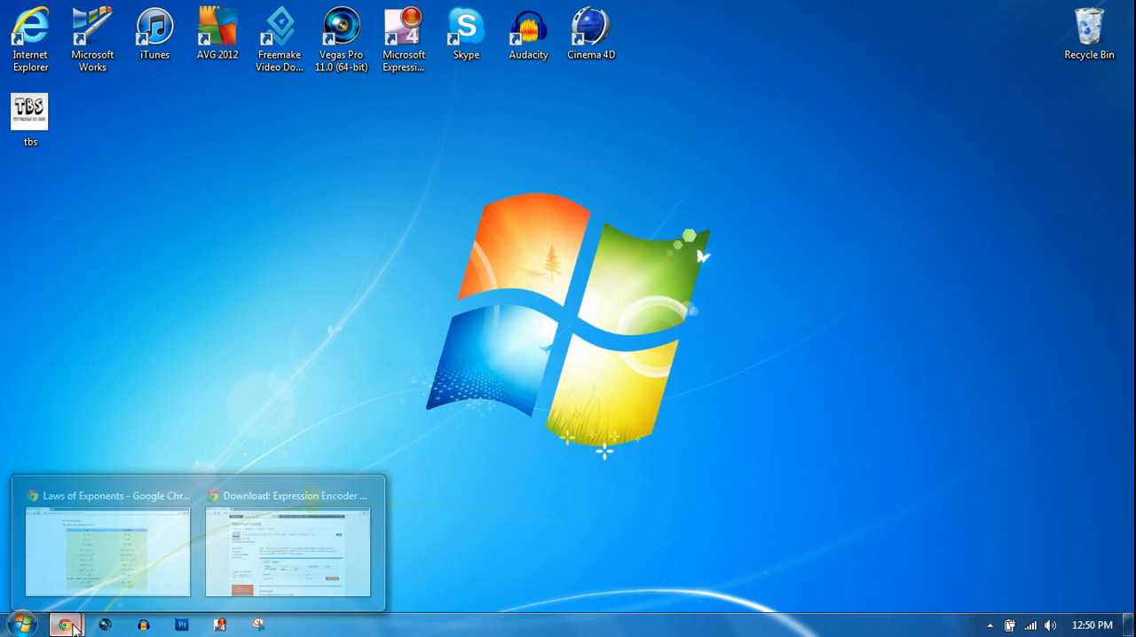
mouse_move(288, 523)
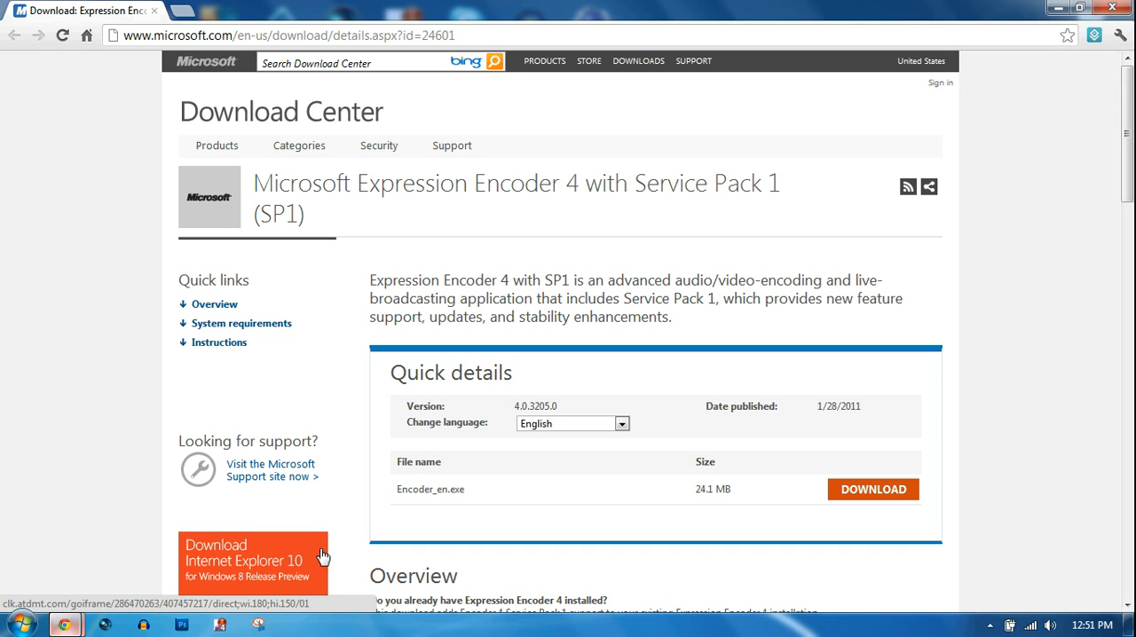
mouse_move(441, 306)
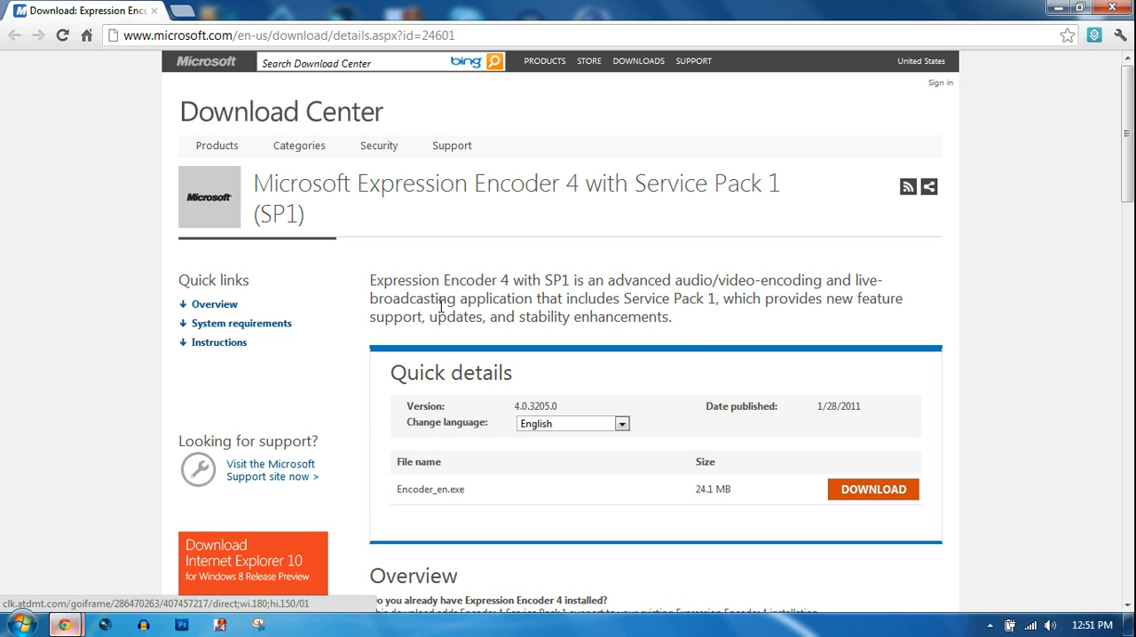
mouse_move(708, 334)
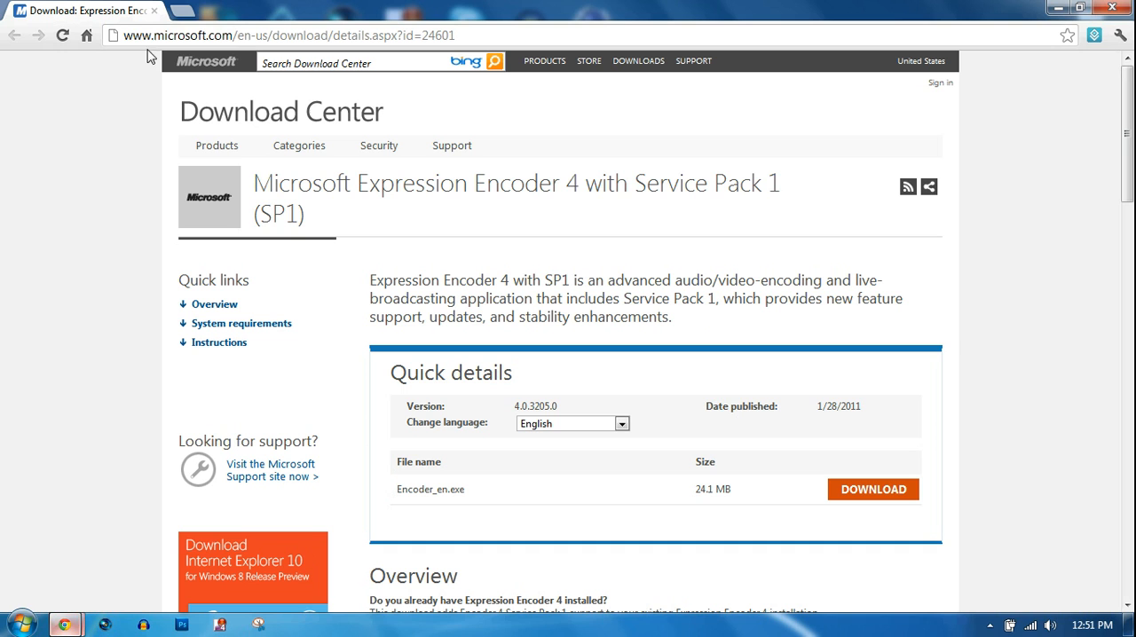
mouse_move(237, 35)
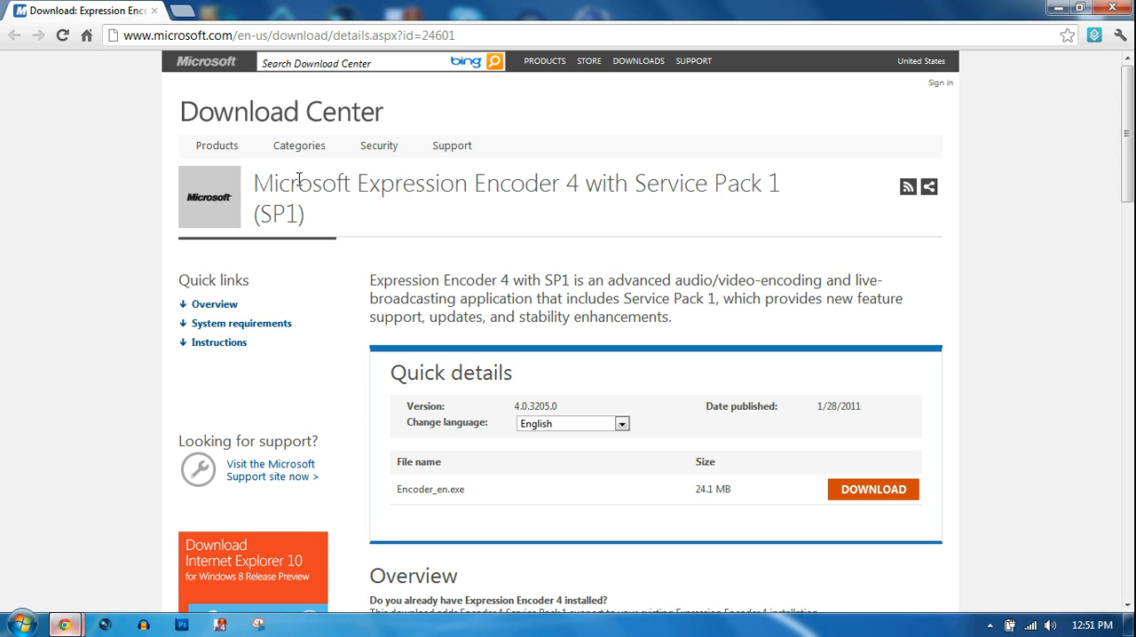
mouse_move(680, 181)
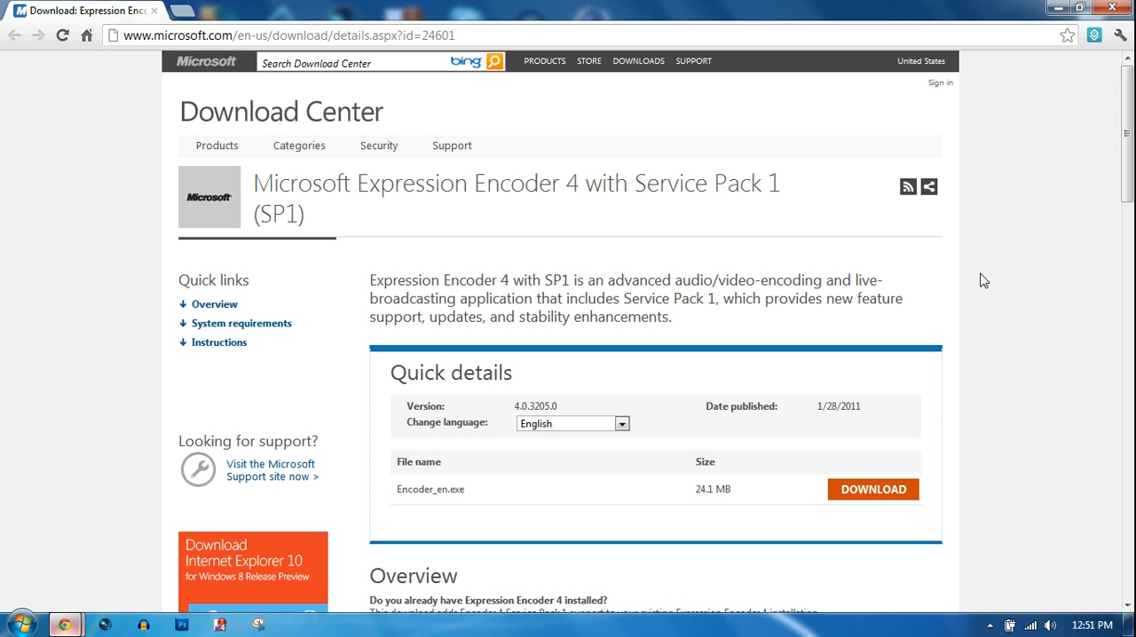
mouse_move(791, 405)
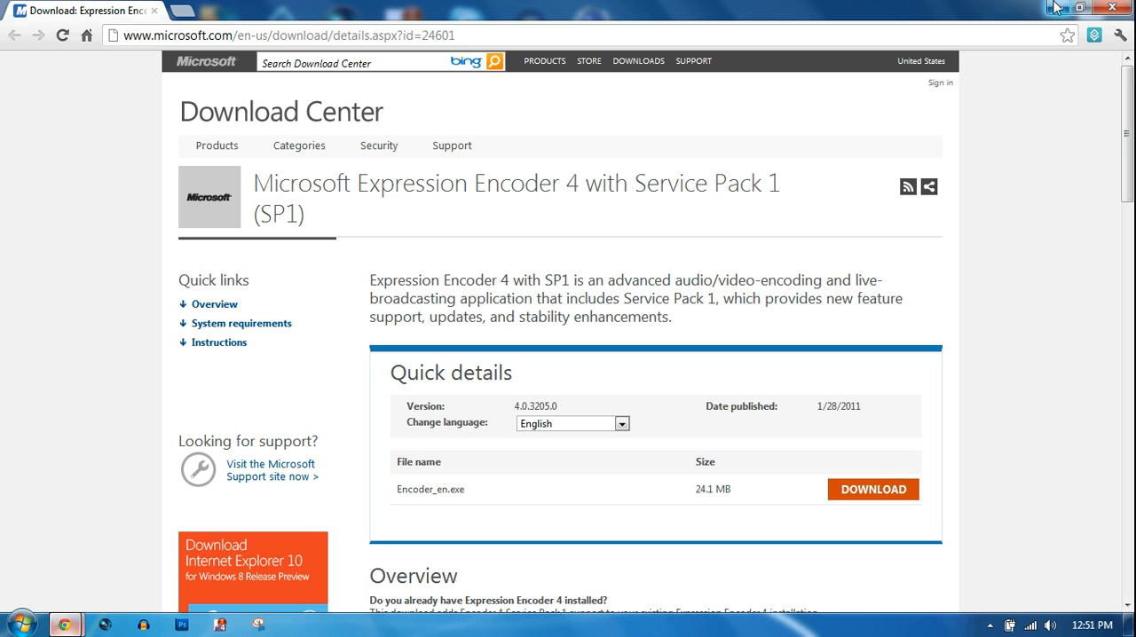
mouse_move(1055, 7)
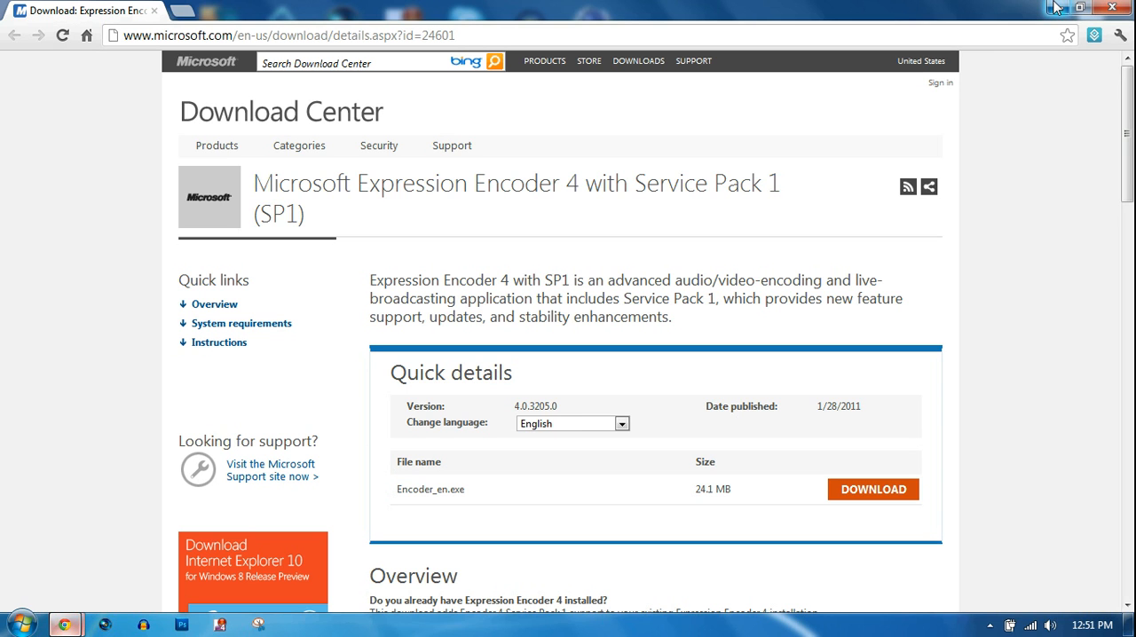
mouse_move(908, 168)
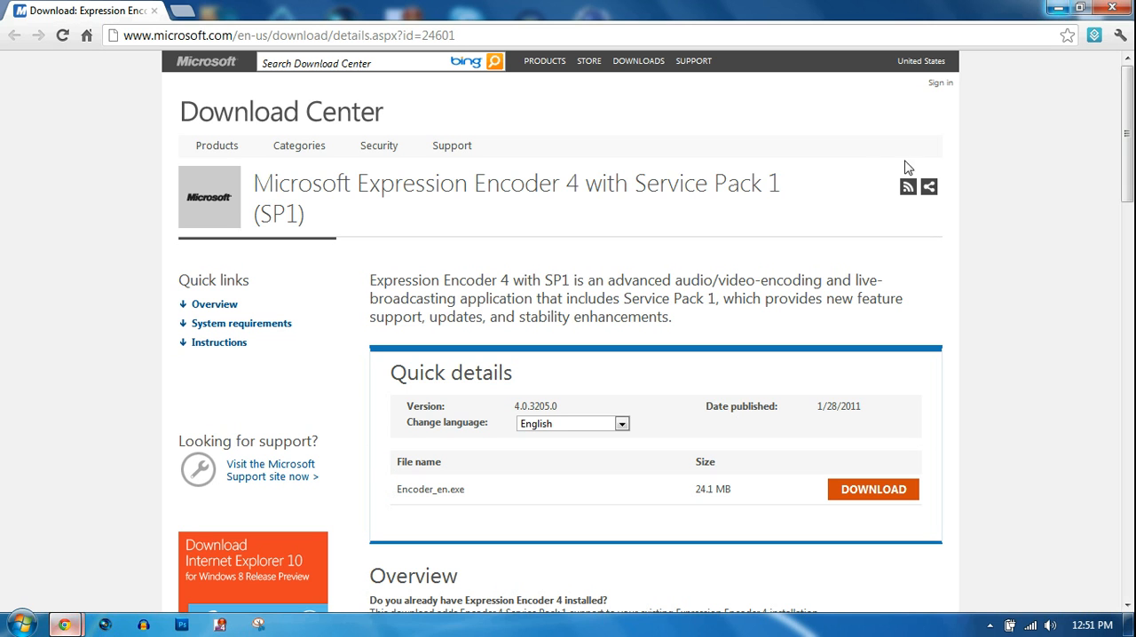
mouse_move(630, 287)
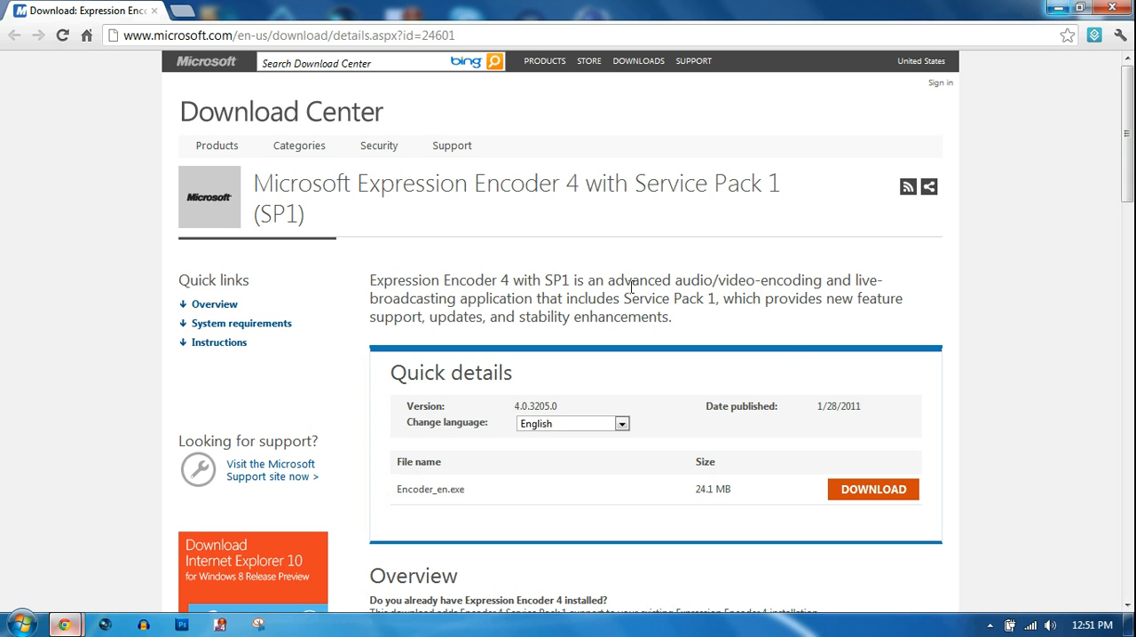
mouse_move(674, 335)
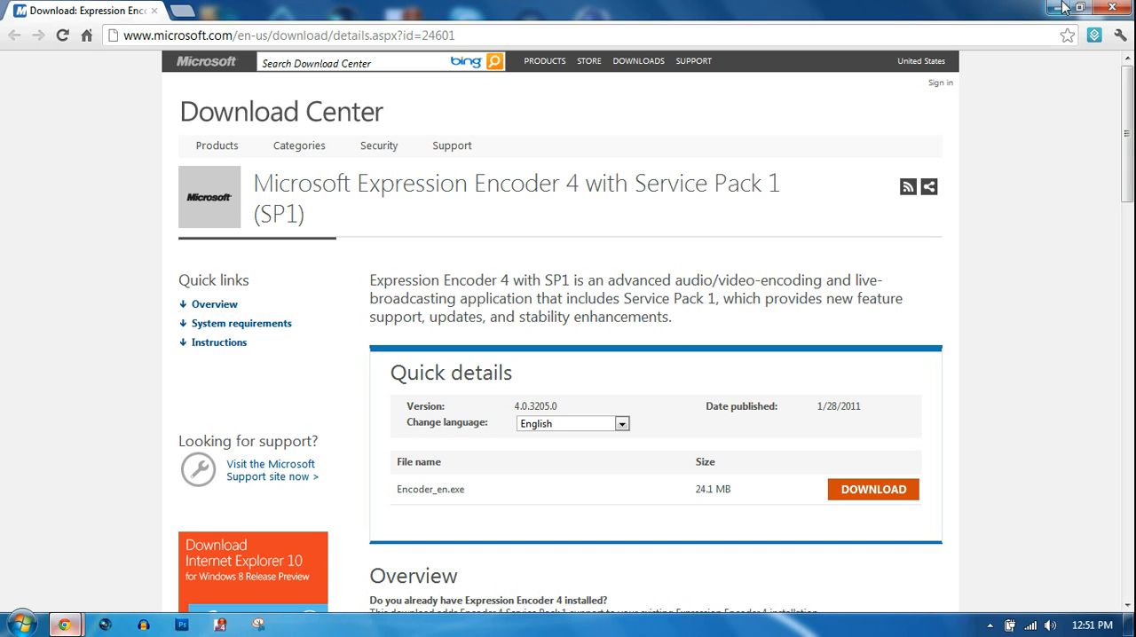
mouse_move(1055, 8)
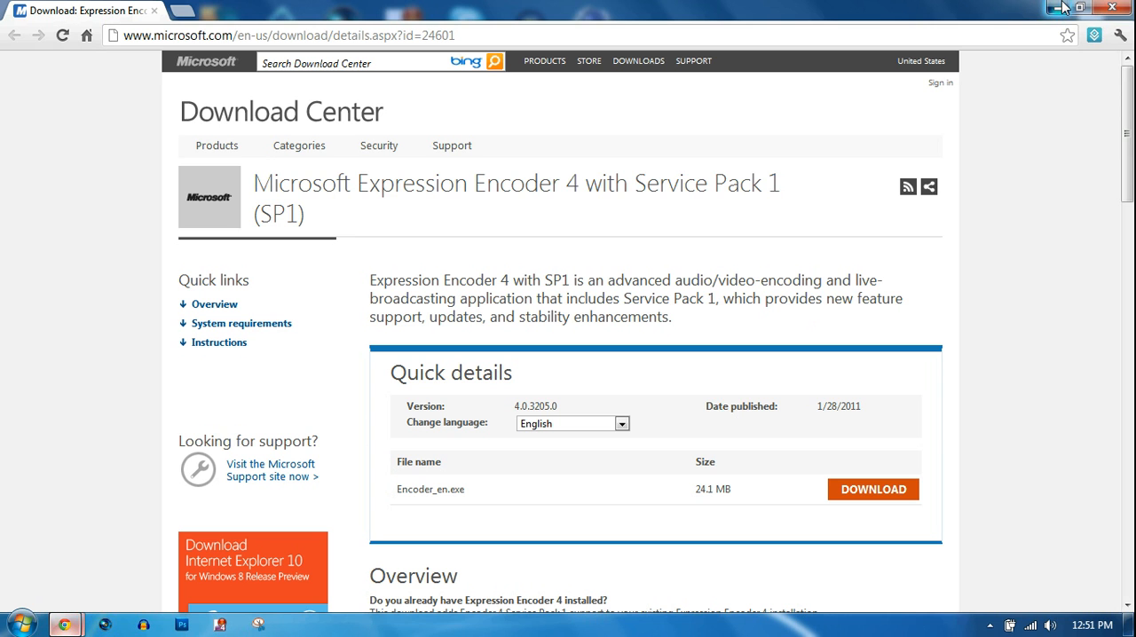
Step: Minimize the Chrome window showing the Expression Encoder 4 SP1 download page
left_click(1080, 8)
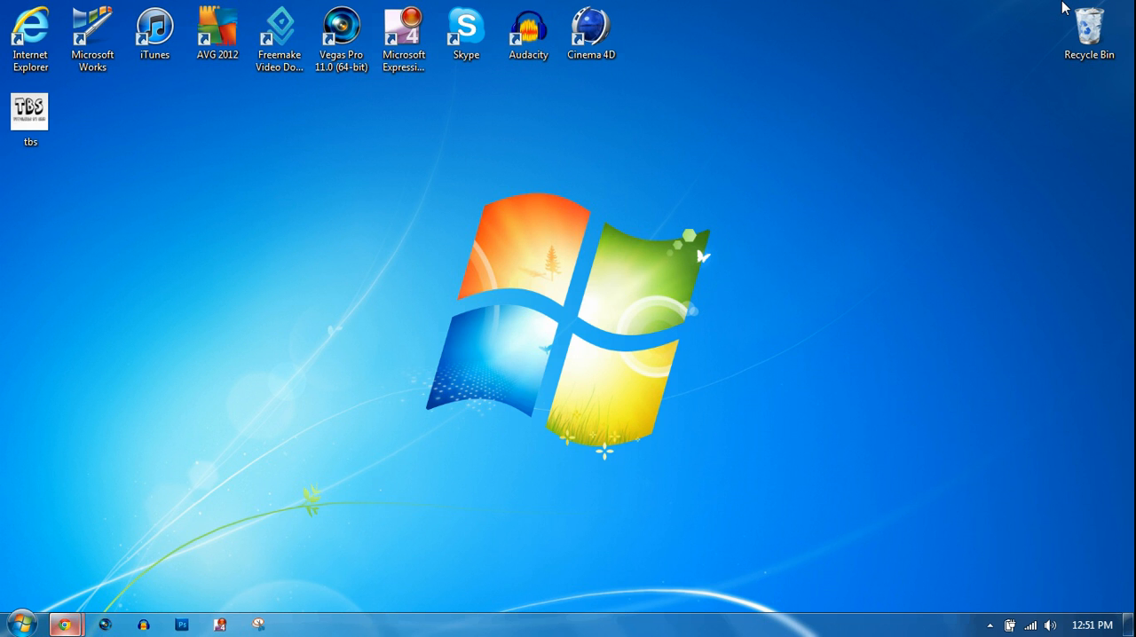